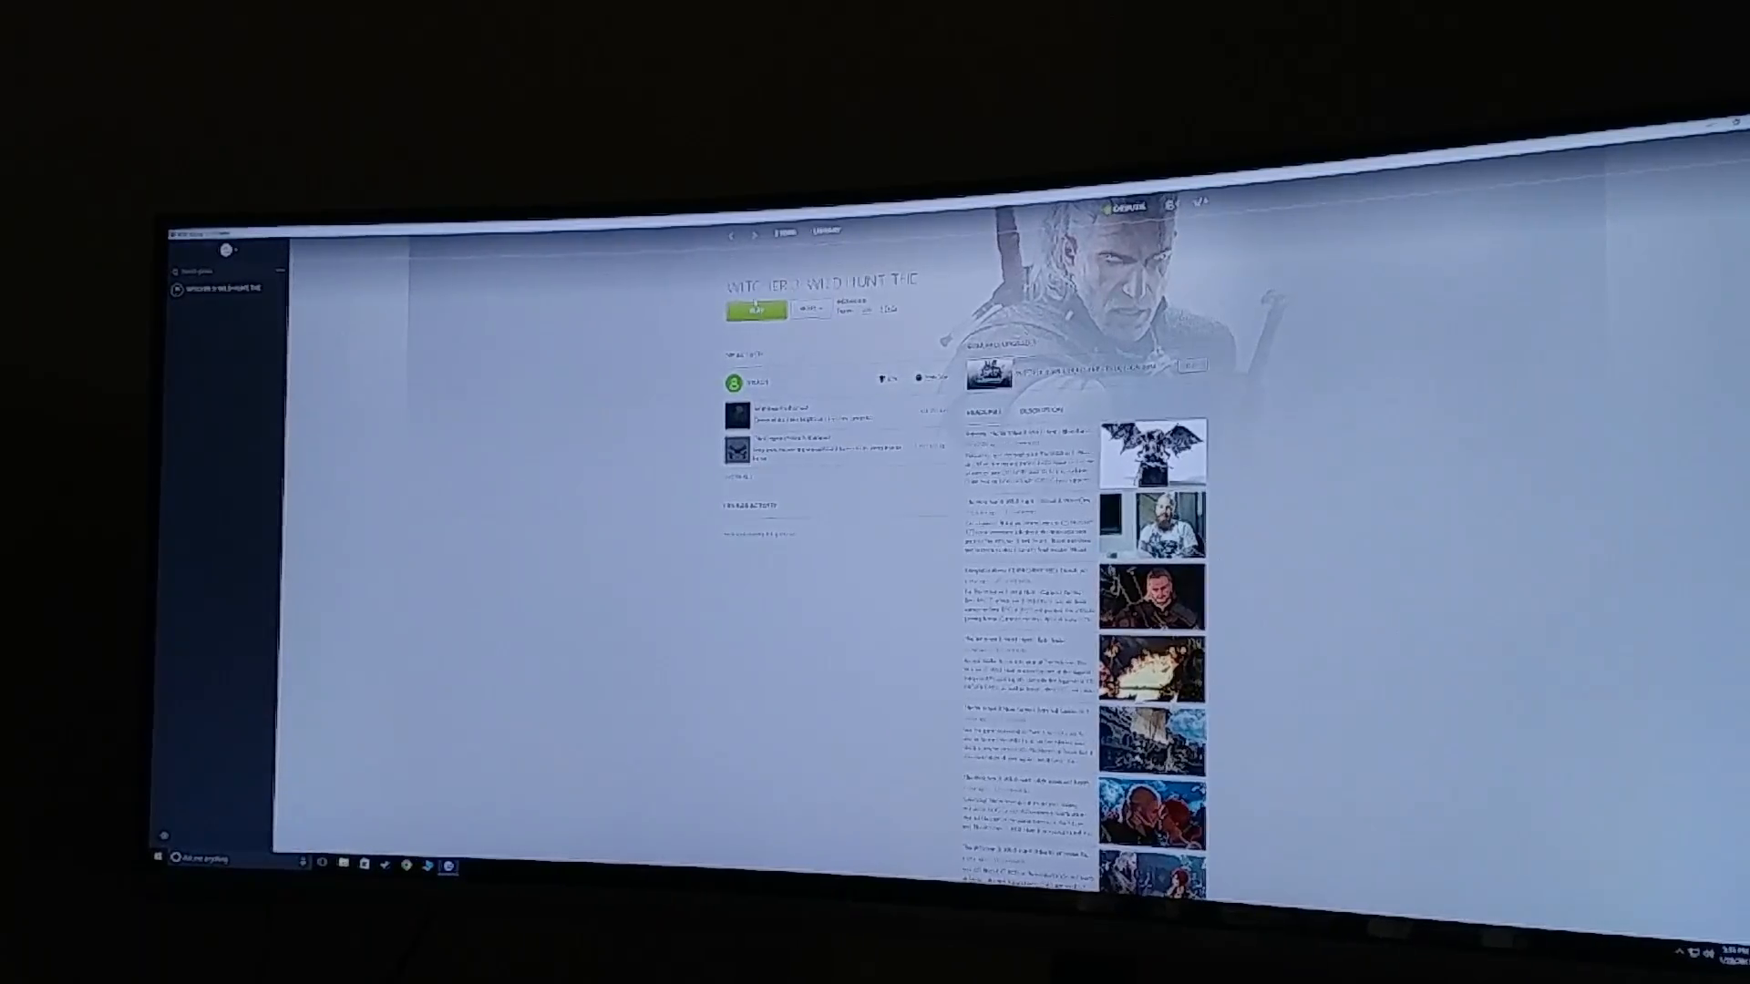
Step: Launch The Witcher 3: Wild Hunt from its library game page via the Play button
{"action": "left_click", "coordinate": [758, 310]}
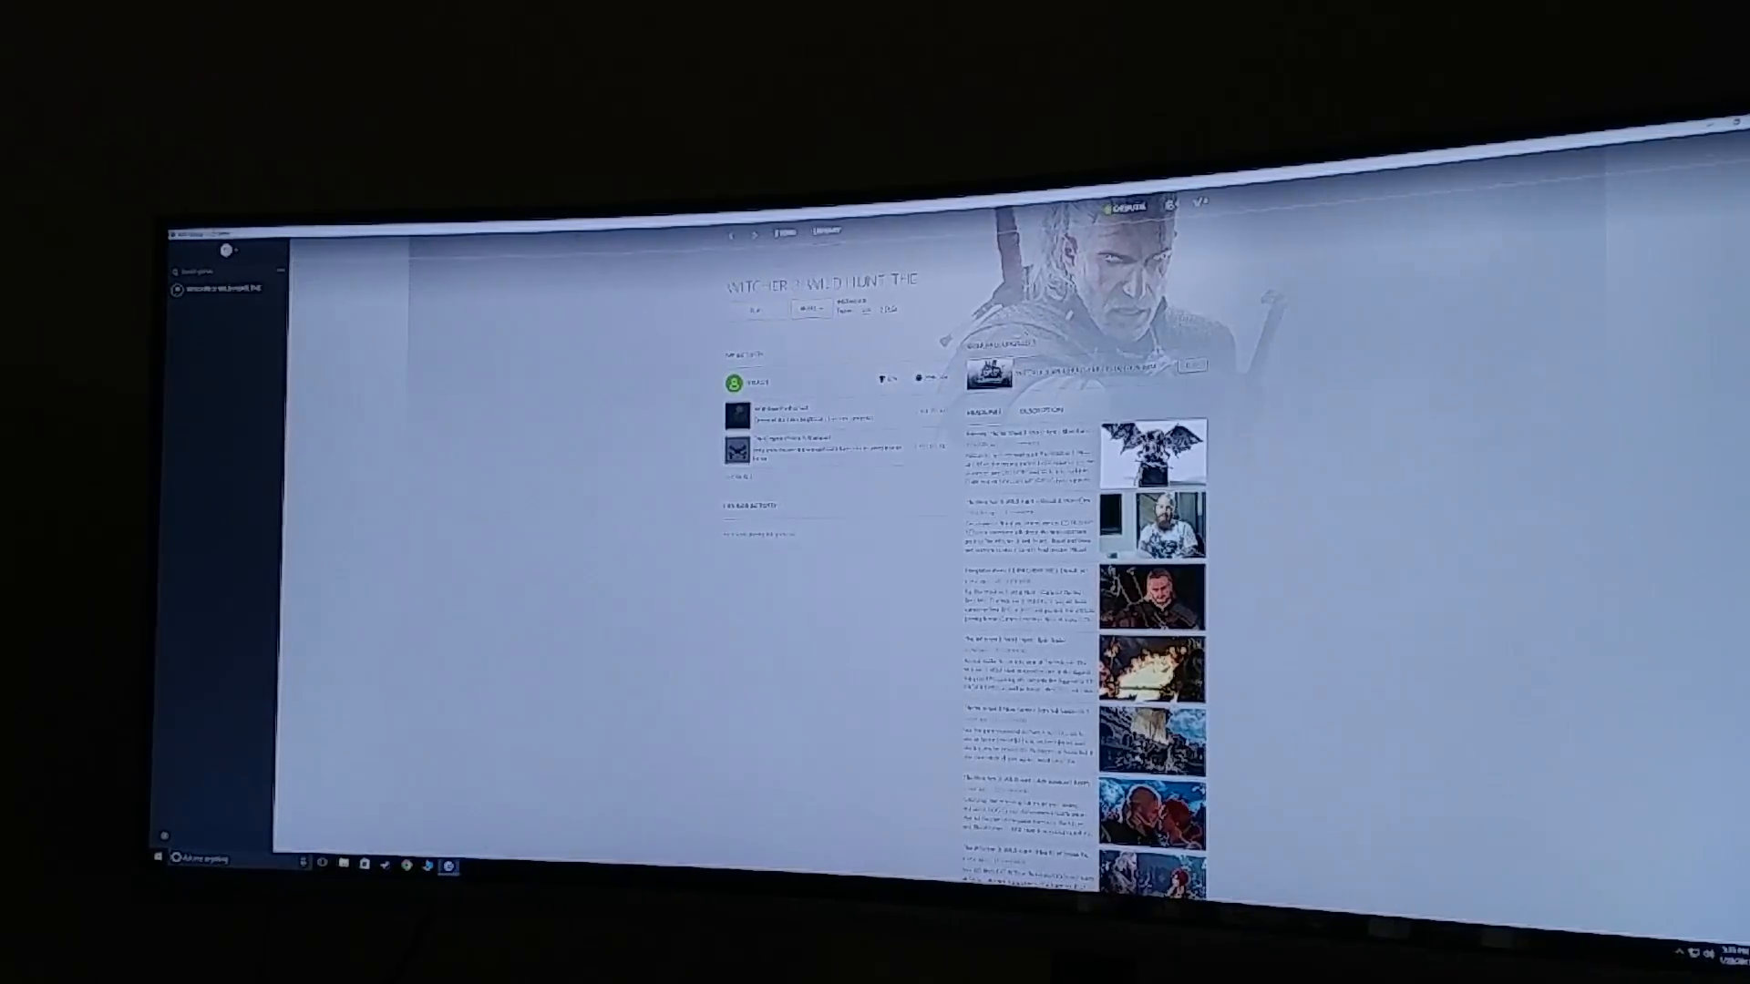